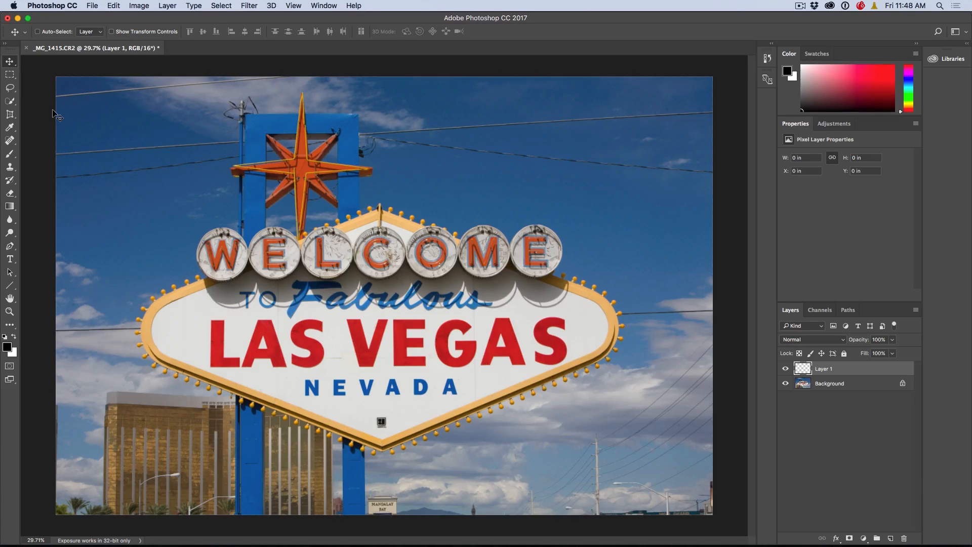
Step: Switch to the Spot Healing Brush with Content-Aware type and Sample All Layers enabled
{"action": "left_click", "coordinate": [10, 139]}
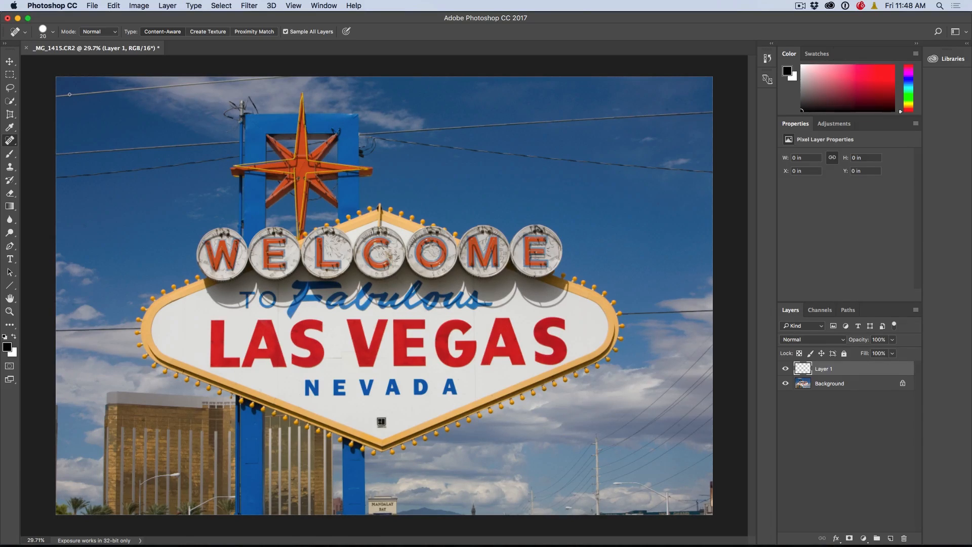
Step: Paint along the top-left power line on Layer 1 to heal it away
{"action": "left_click", "coordinate": [43, 35]}
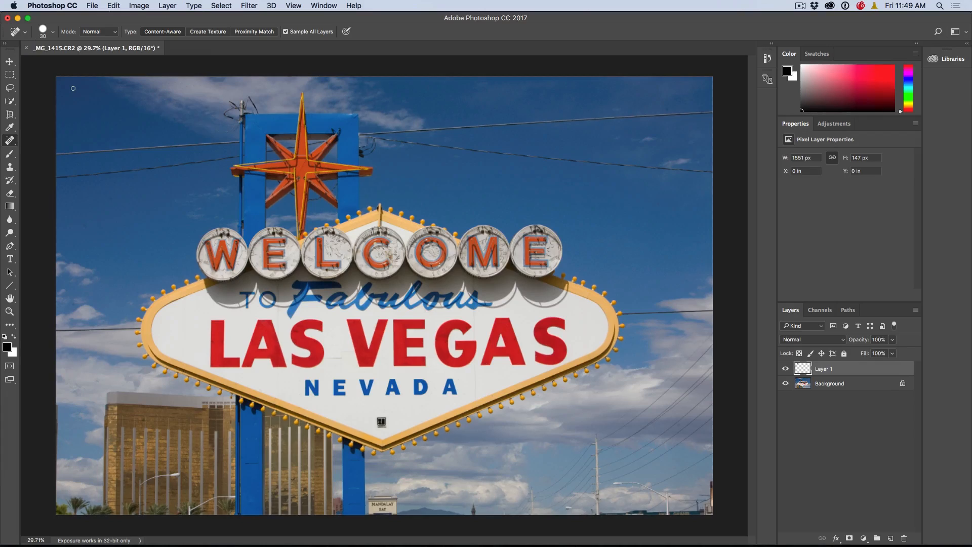
{"action": "mouse_move", "coordinate": [49, 151]}
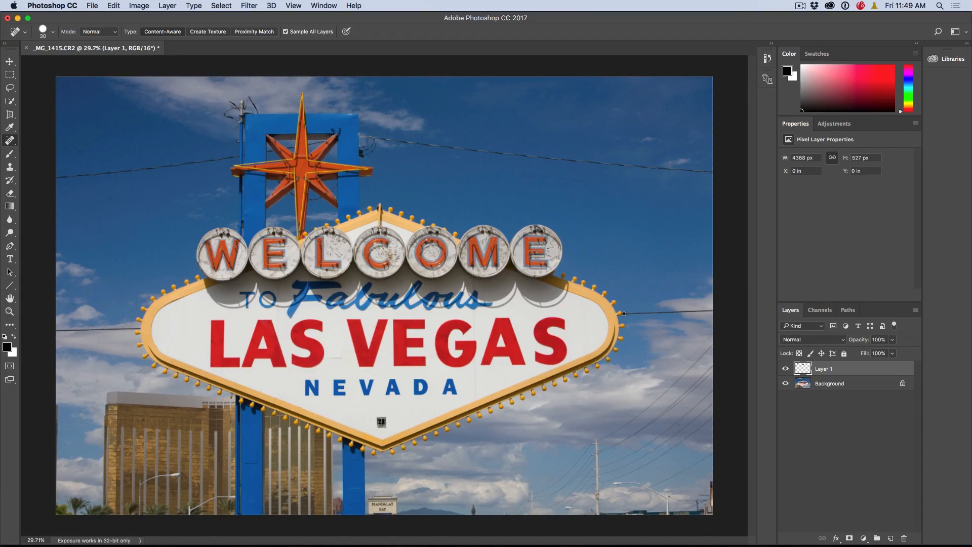
{"action": "left_click_drag", "start_coordinate": [623, 313], "coordinate": [713, 309]}
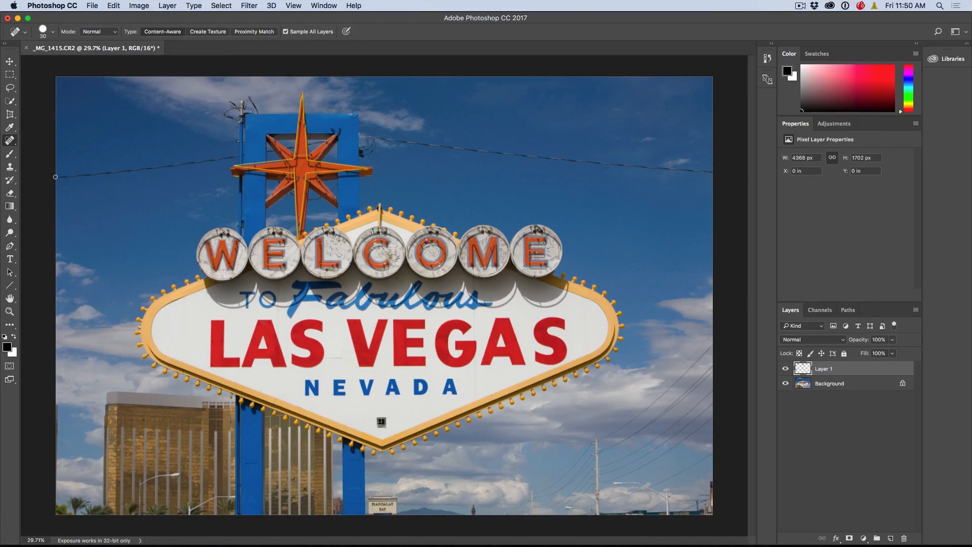
{"action": "mouse_move", "coordinate": [235, 158]}
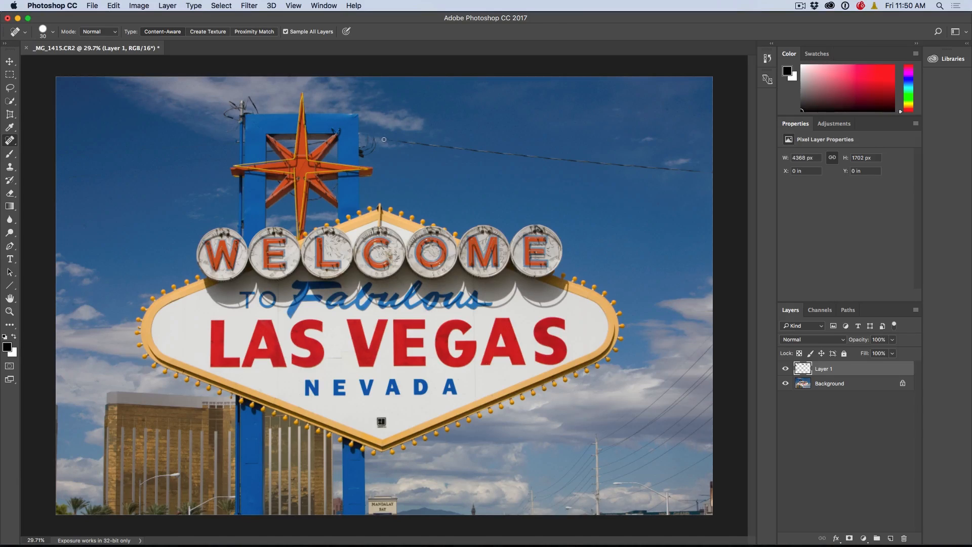
{"action": "mouse_move", "coordinate": [689, 167]}
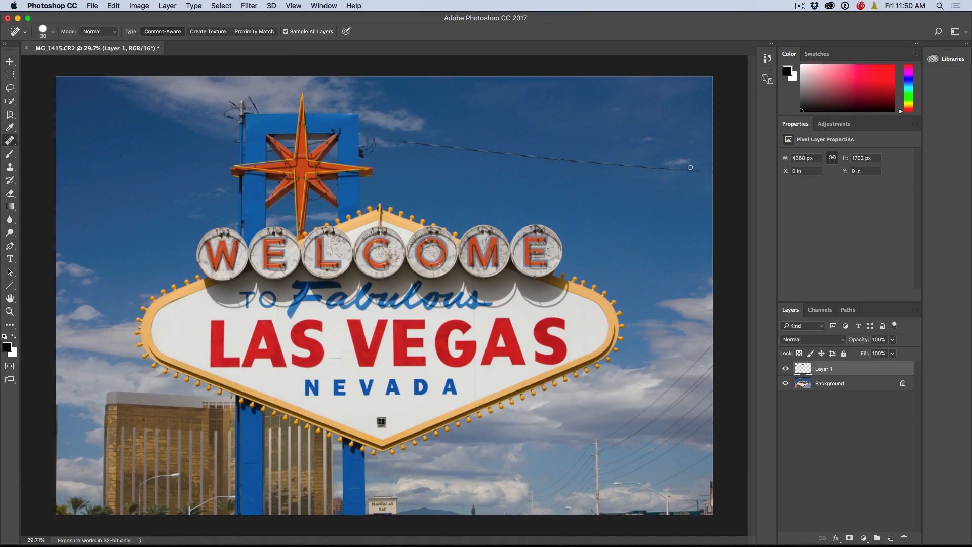